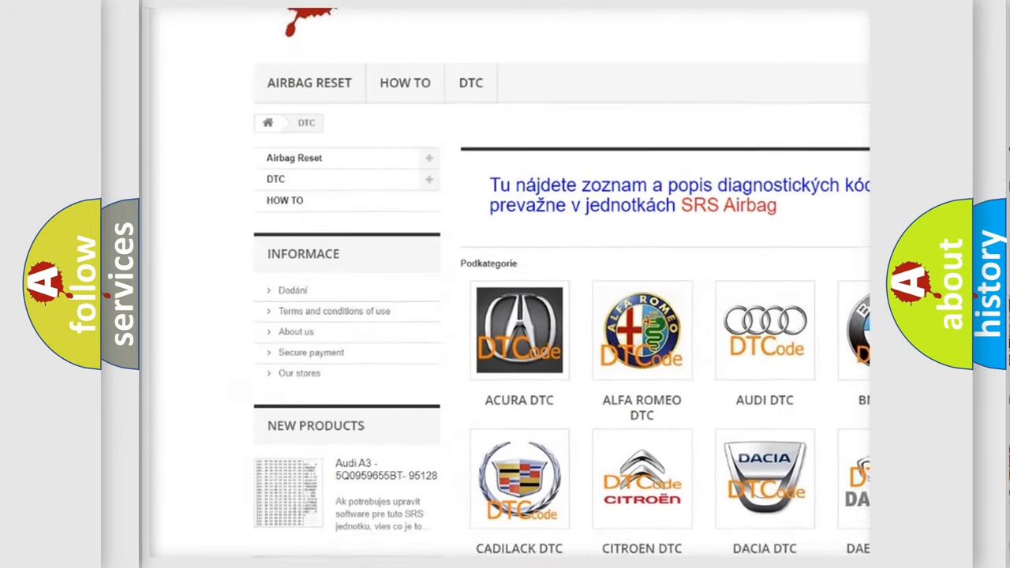
Step: Scroll the DTC subcategory grid down to the Nissan DTC tile and open its code list
scroll("down", 3)
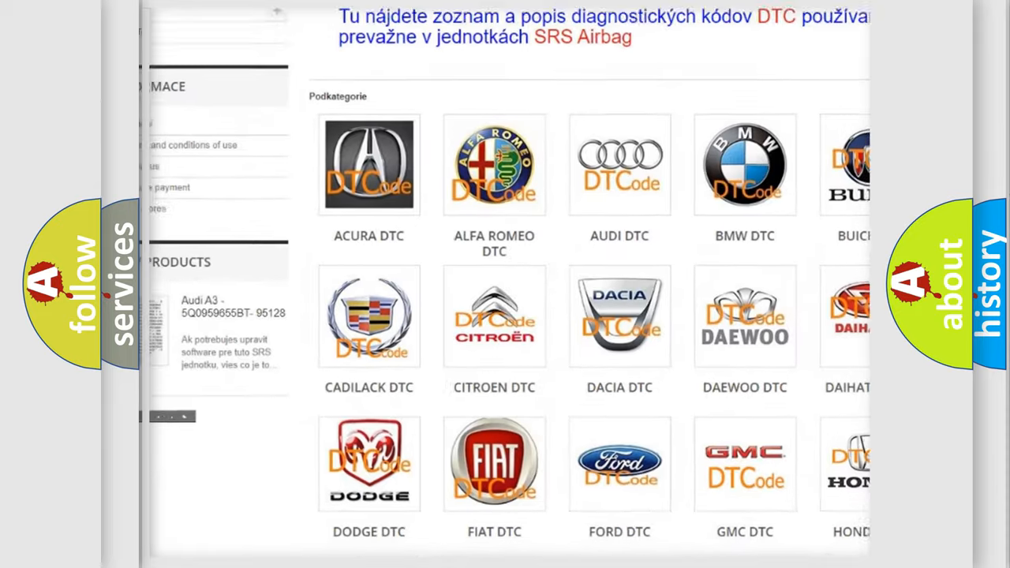
scroll("down", 3)
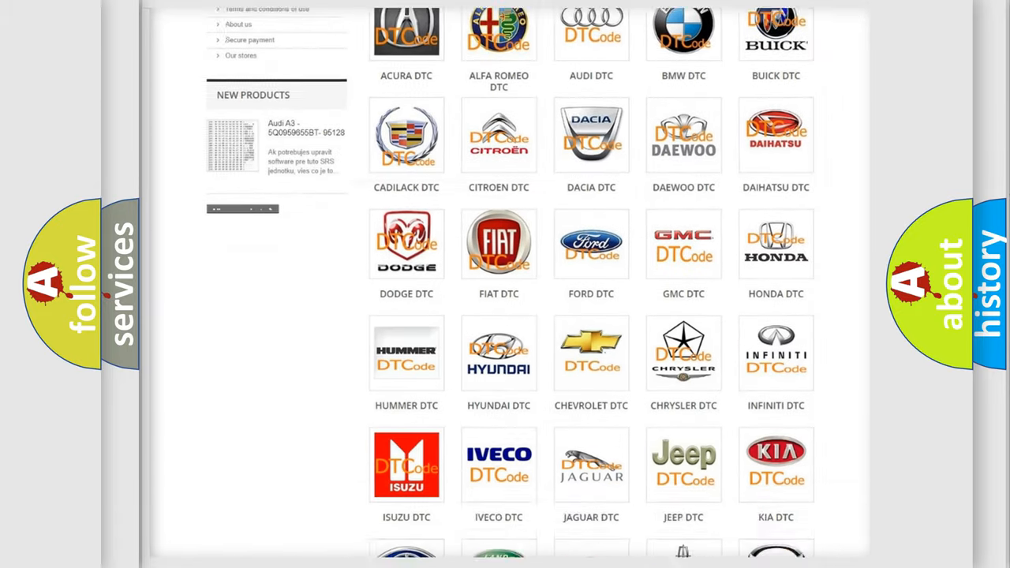
scroll("down", 3)
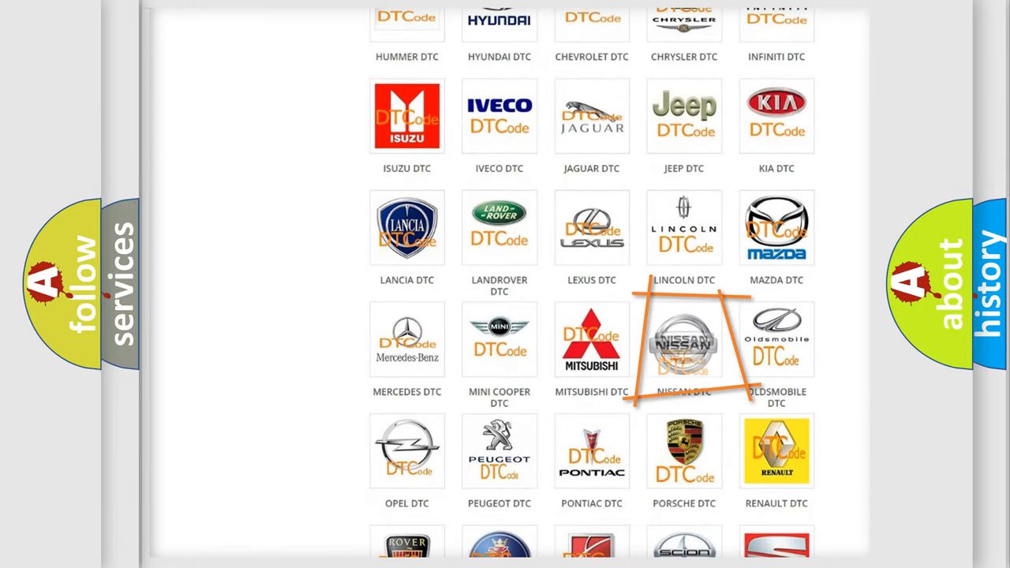
left_click(684, 339)
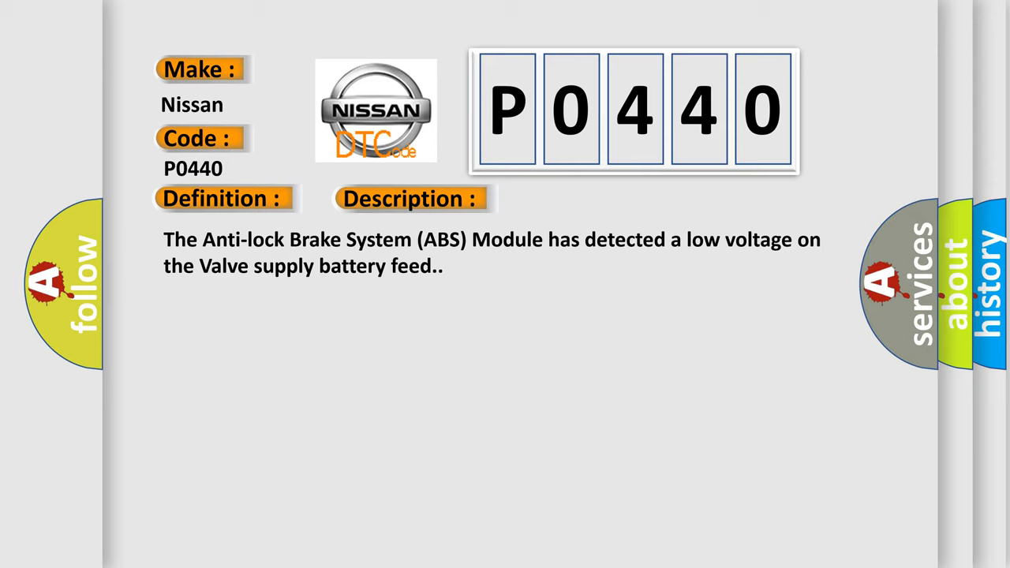
Step: Reveal the P0440 Cause section naming fuse J07 and circuits A107, A111 and F941
left_click(580, 198)
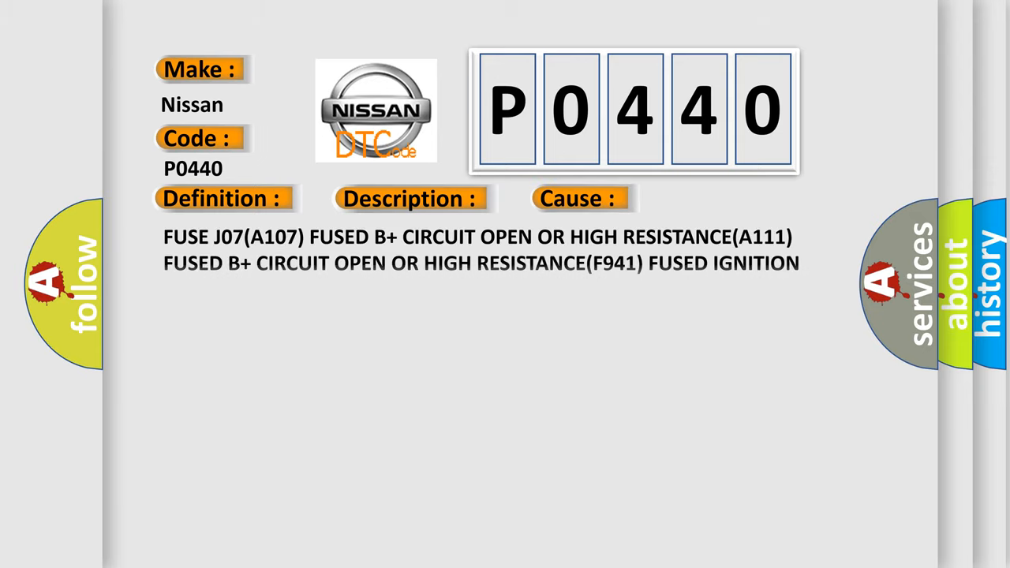